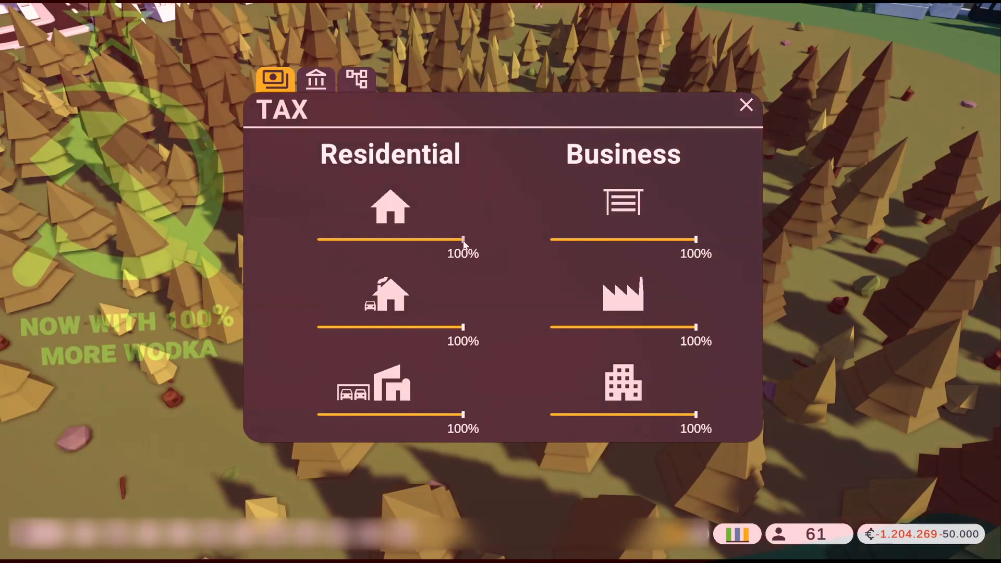
# Drag the Residential and Business tax sliders down from 100% to 66%.
pyautogui.moveTo(463, 240); pyautogui.dragTo(413, 240)
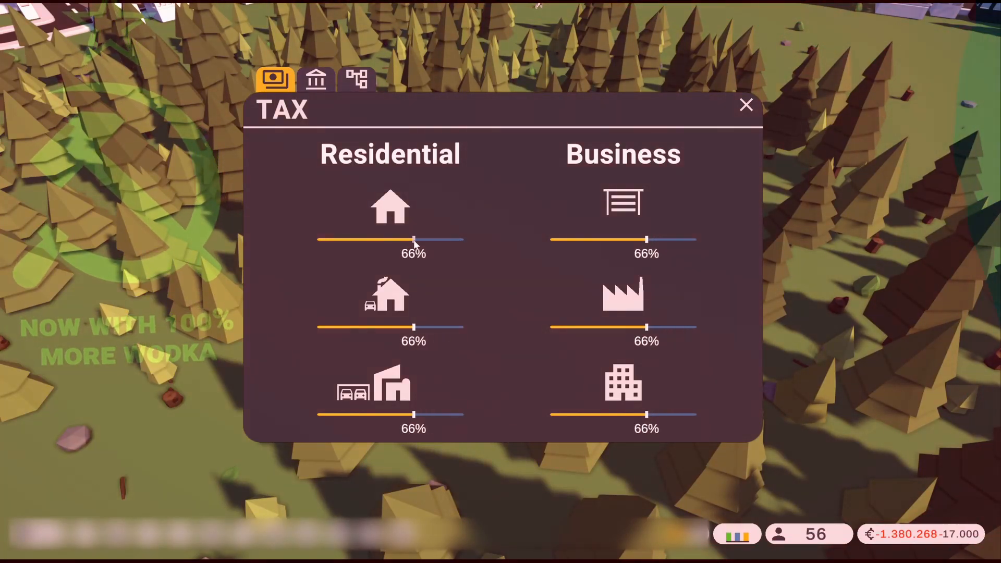
pyautogui.moveTo(413, 240); pyautogui.dragTo(391, 240)
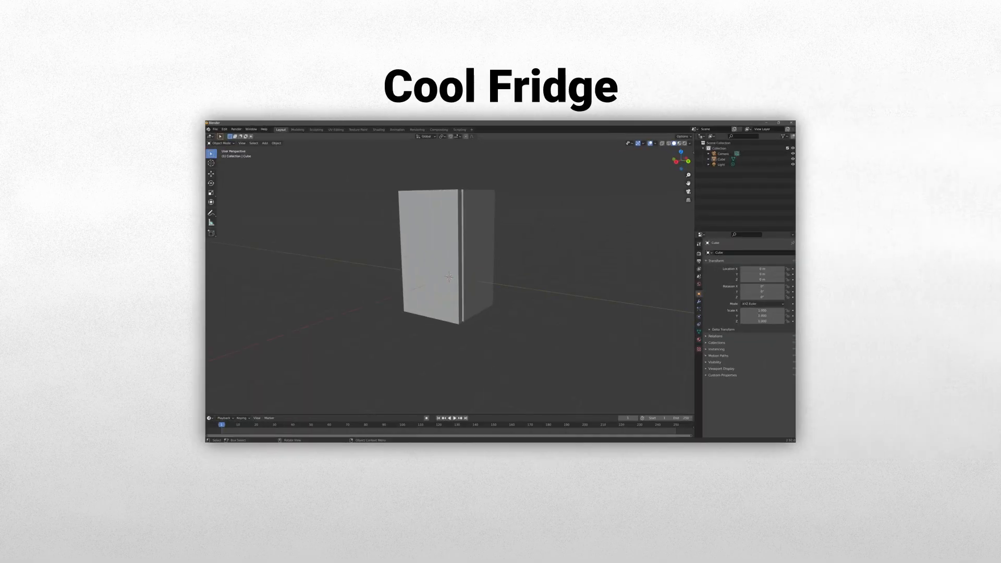
# Search for a tree asset with the query 'please give me a nice tr'.
pyautogui.write('please give me a nice tr')
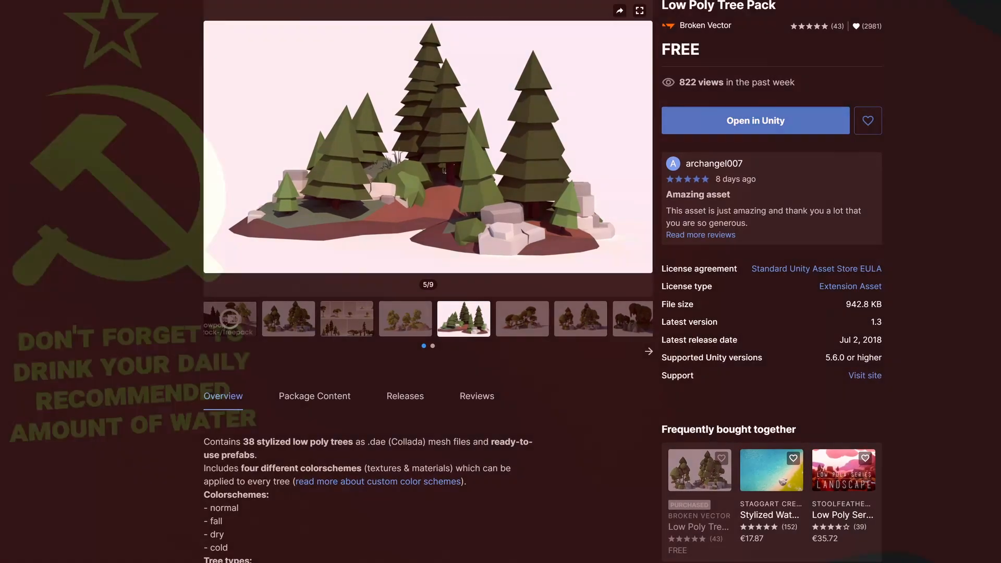
# Get the free Low Poly Tree Pack via Open in Unity, then scroll the Perlin noise article.
pyautogui.click(755, 120)
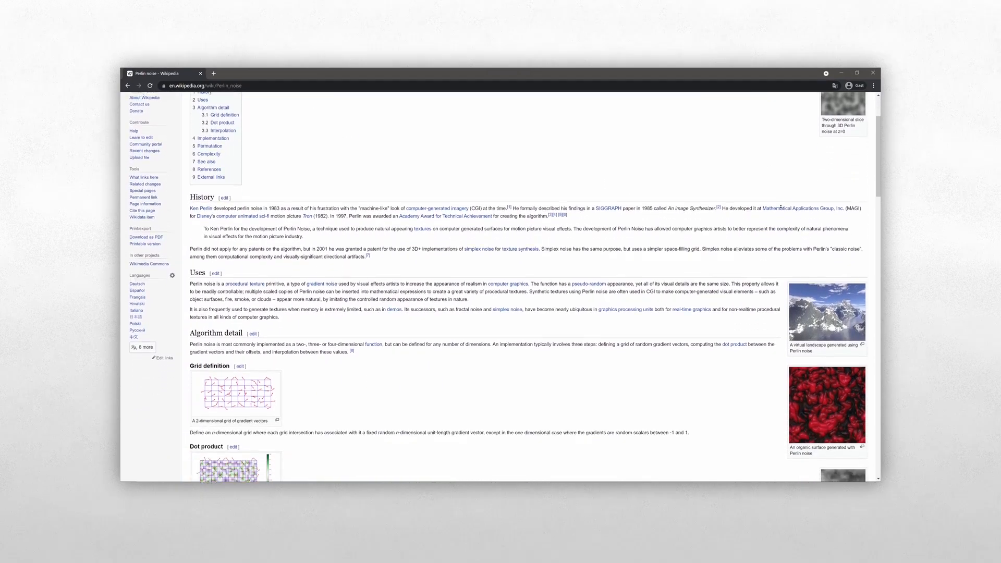
pyautogui.scroll(-3)
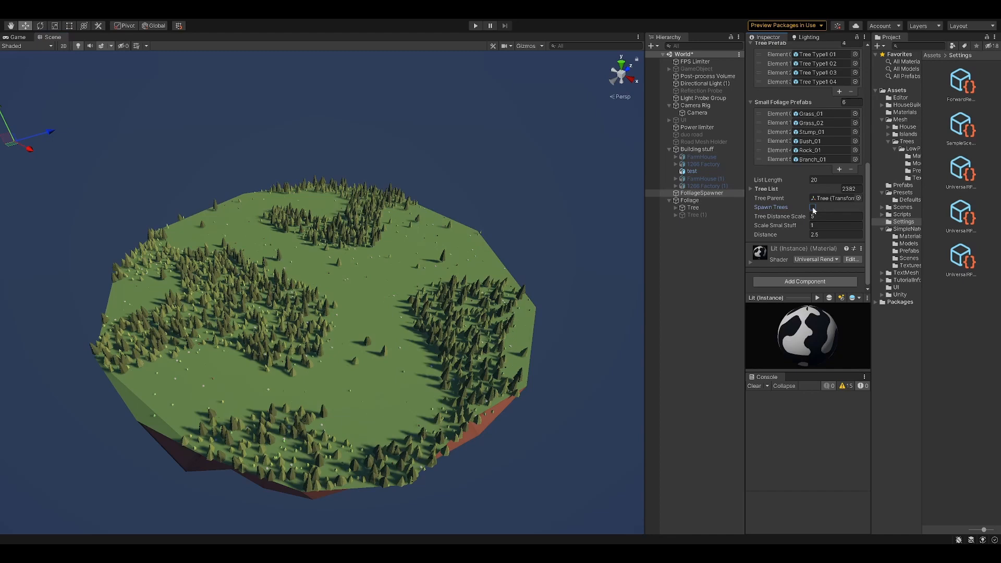
# Respawn the island's trees twice with FoliageSpawner's Spawn Trees for a new layout.
pyautogui.click(813, 210)
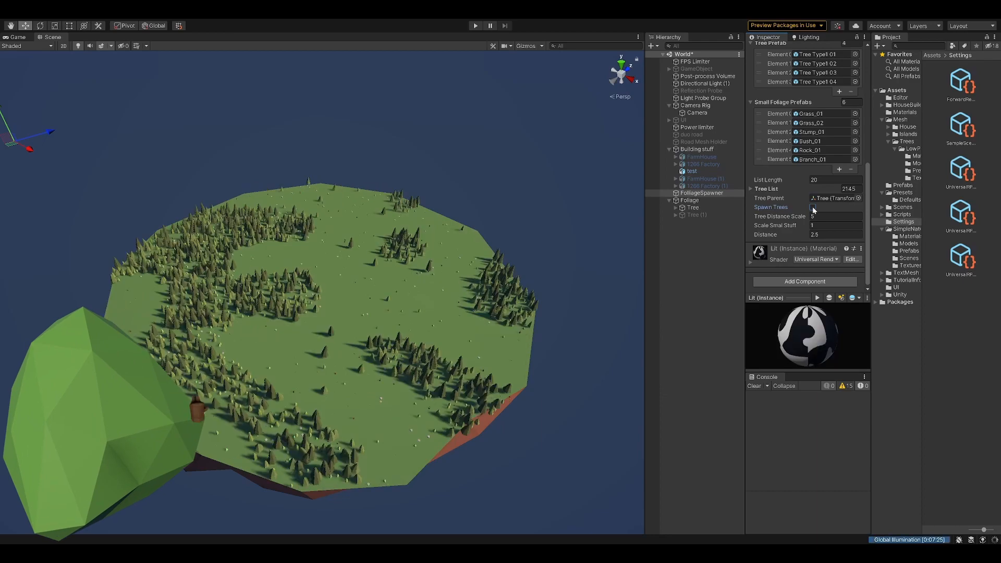
pyautogui.click(812, 210)
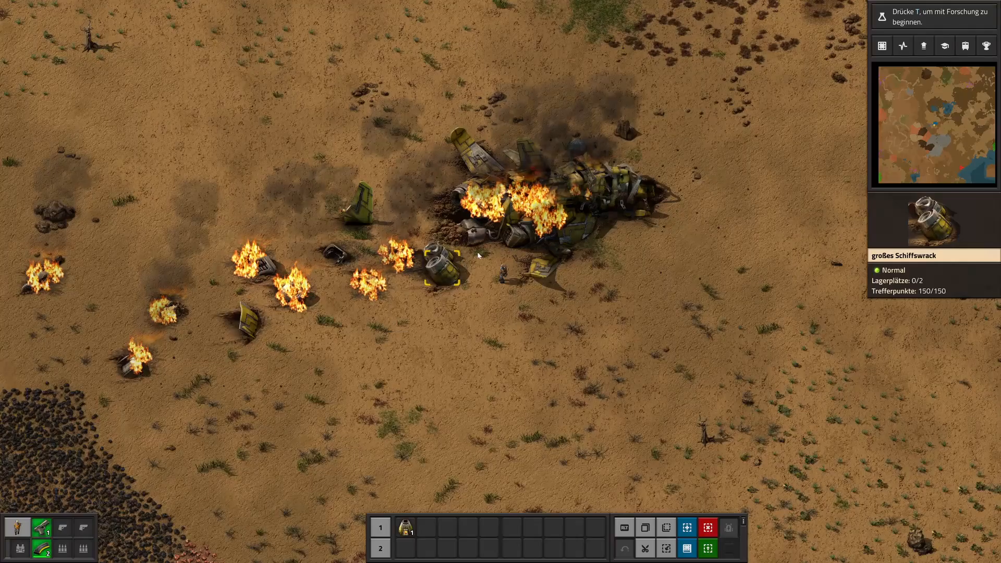
# Select the burning spaceship wreck to view its Raumschiff inventory.
pyautogui.click(448, 268)
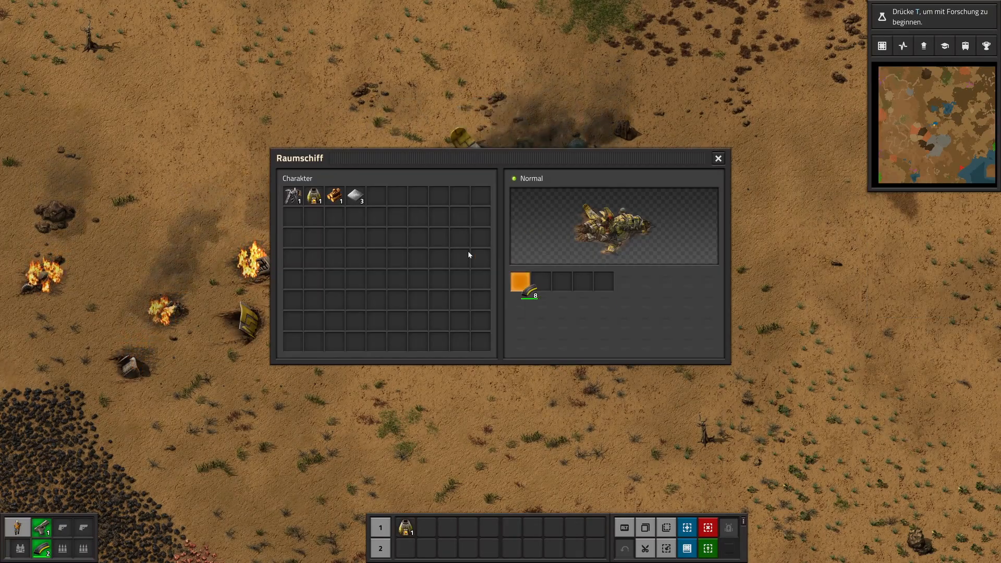
pyautogui.click(717, 157)
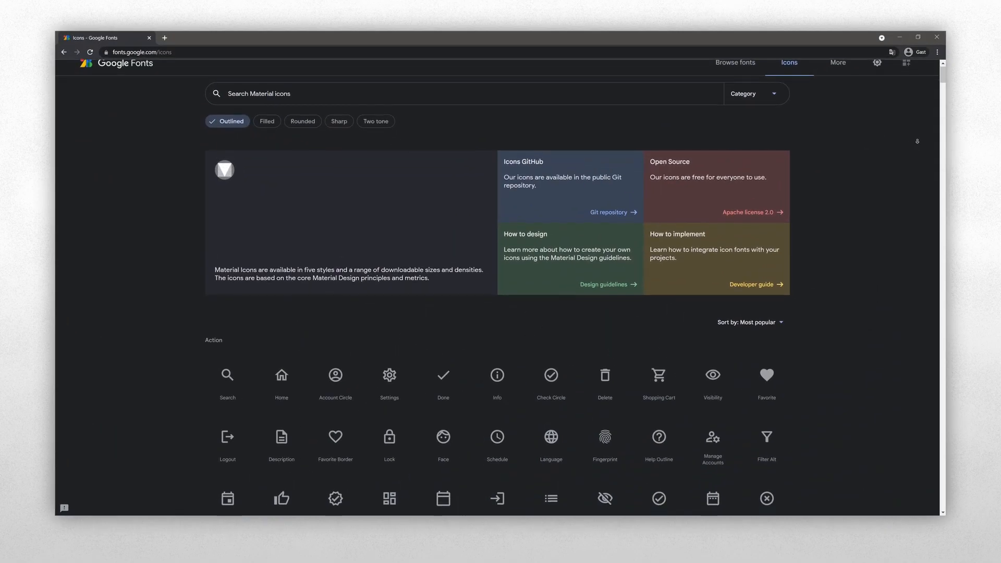
# Browse the Material icons results for 'tree' and view the filled Park icon.
pyautogui.scroll(-3)
pyautogui.write('tree')
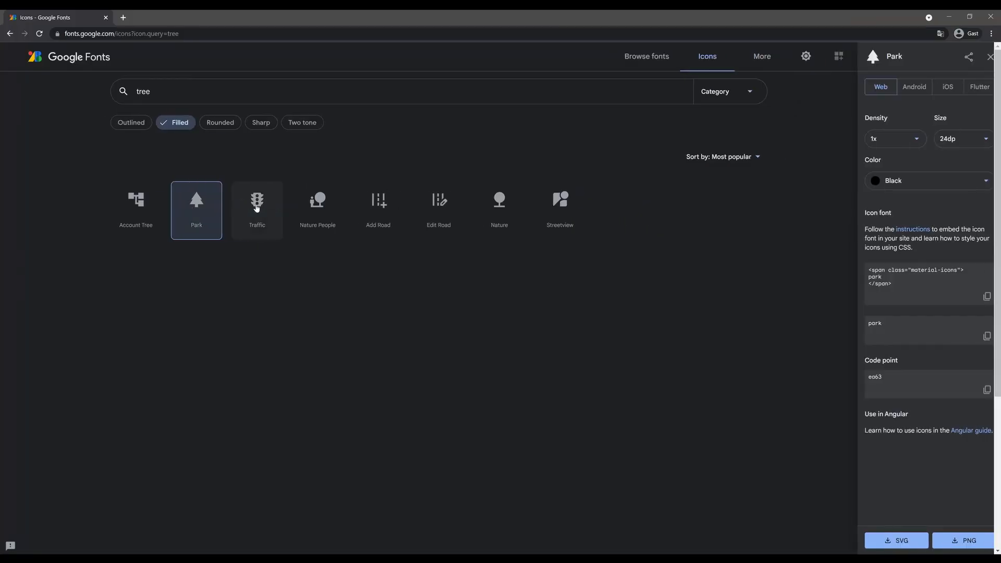
pyautogui.click(896, 540)
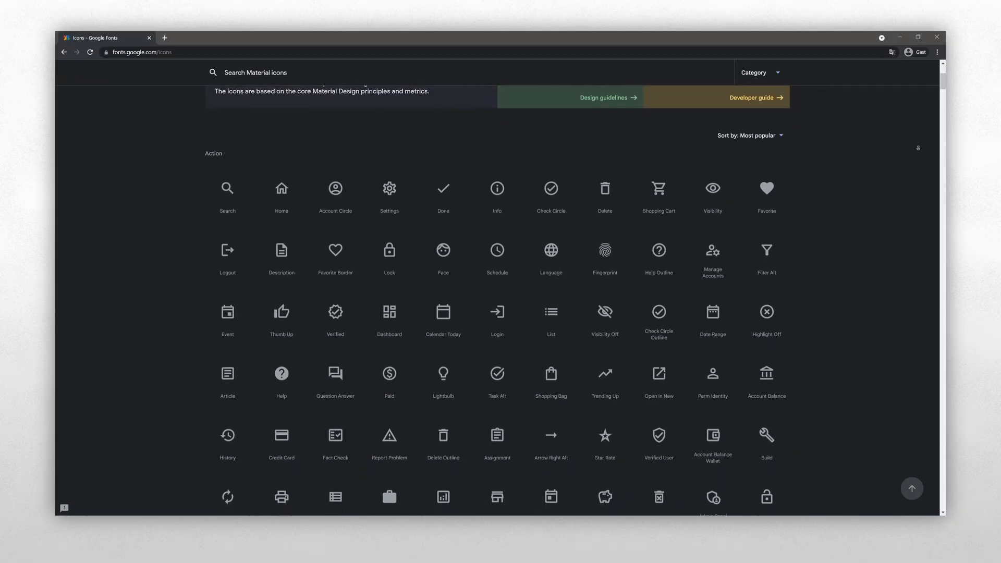
pyautogui.scroll(-3)
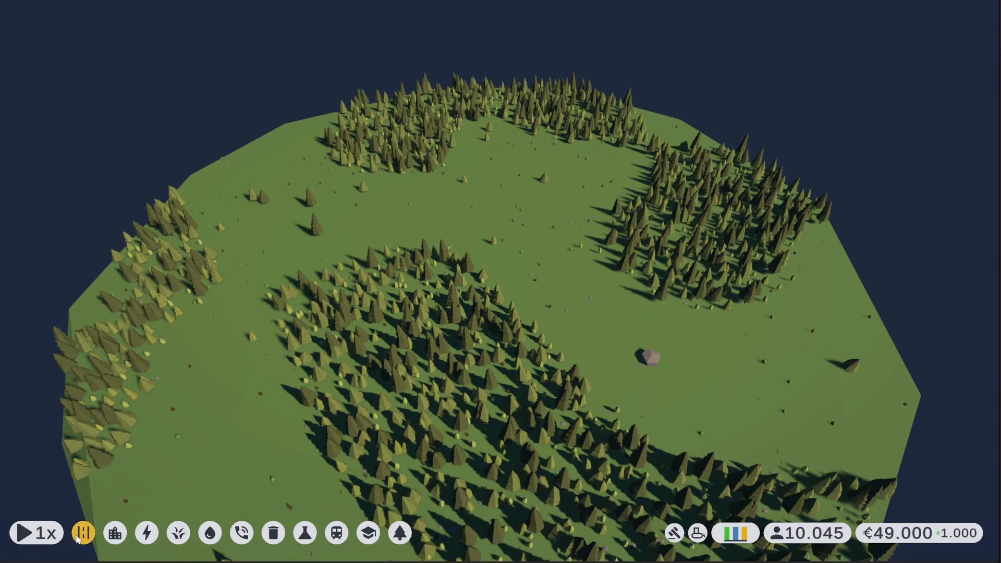
# Browse the bottom toolbar's building and power categories while showing the island city.
pyautogui.click(84, 534)
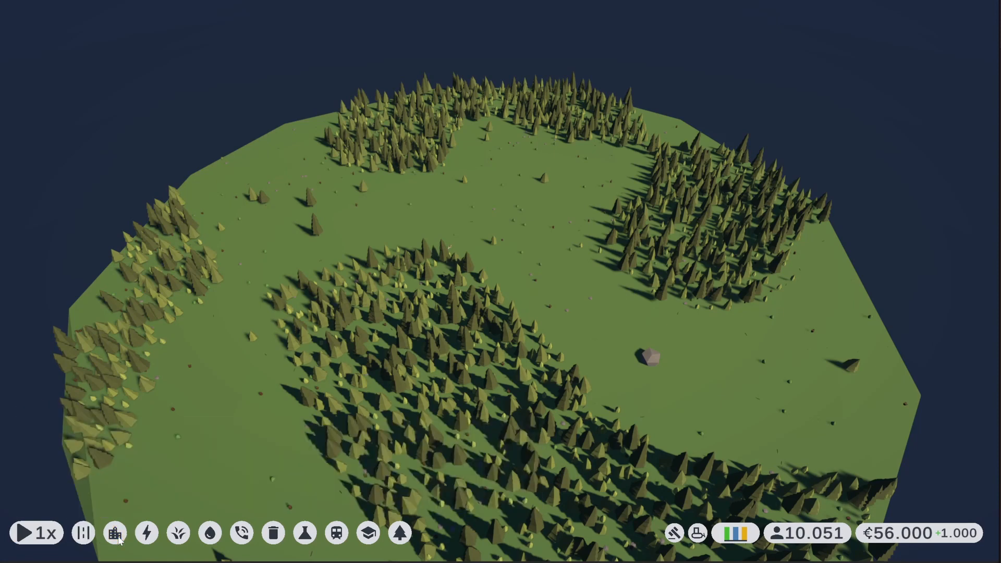
pyautogui.click(241, 533)
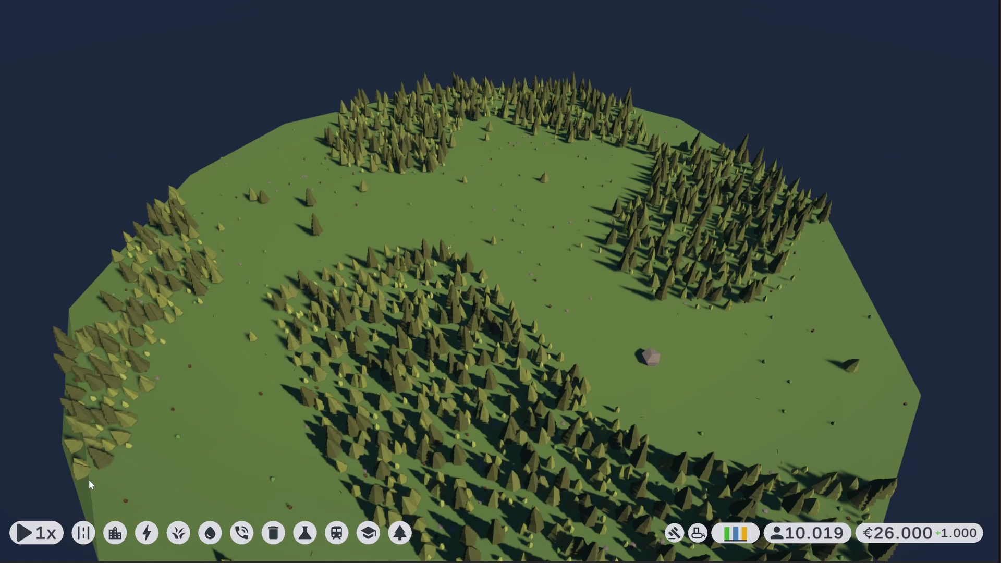
pyautogui.click(82, 533)
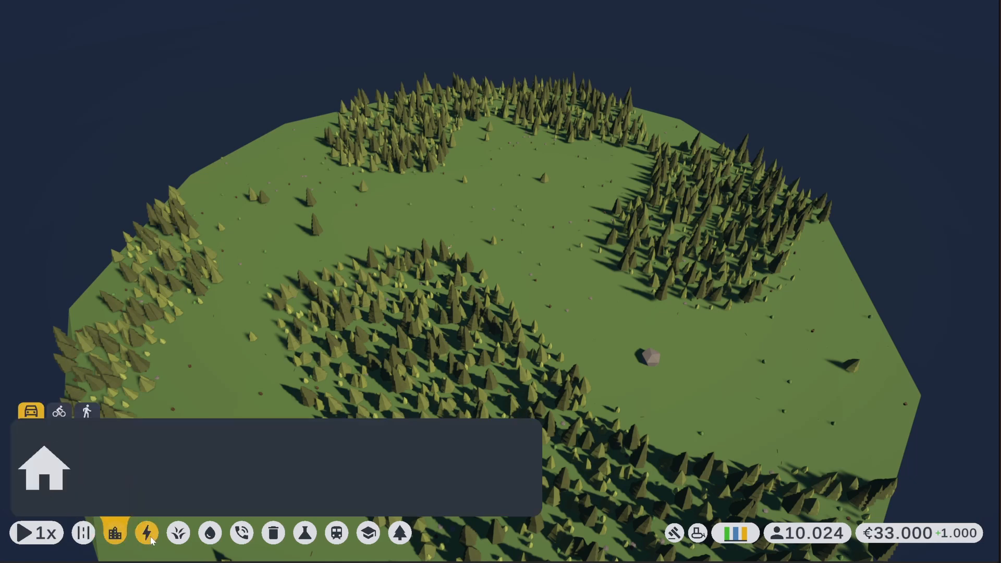
pyautogui.click(241, 533)
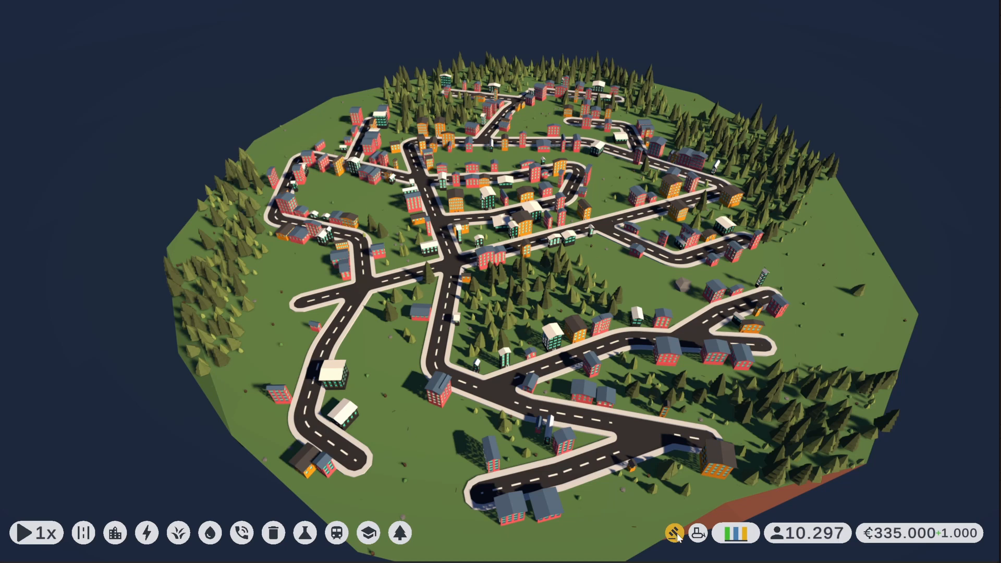
# Bring up the tax window and push the house and business tax rates to 100%.
pyautogui.click(675, 534)
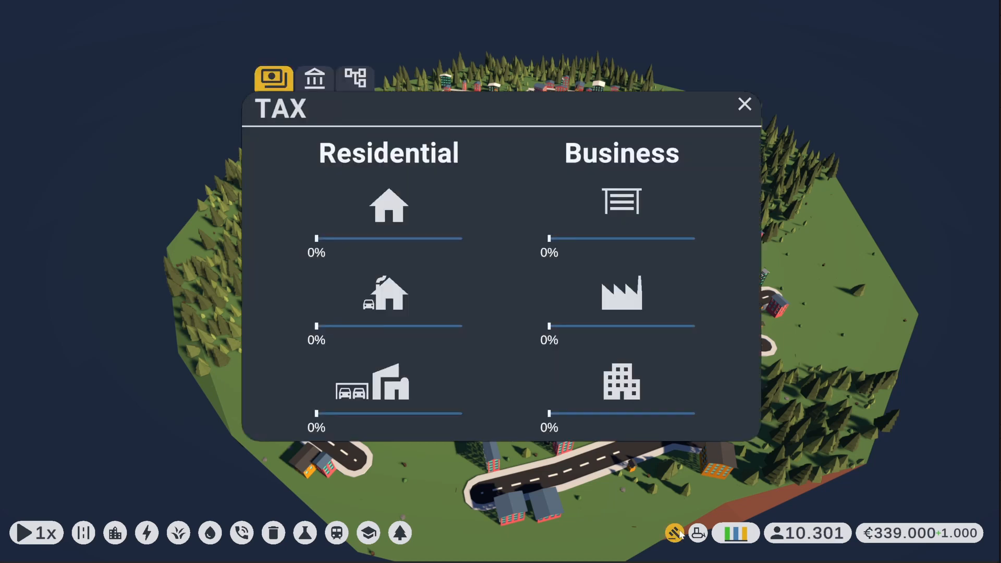
pyautogui.moveTo(317, 238); pyautogui.dragTo(437, 238)
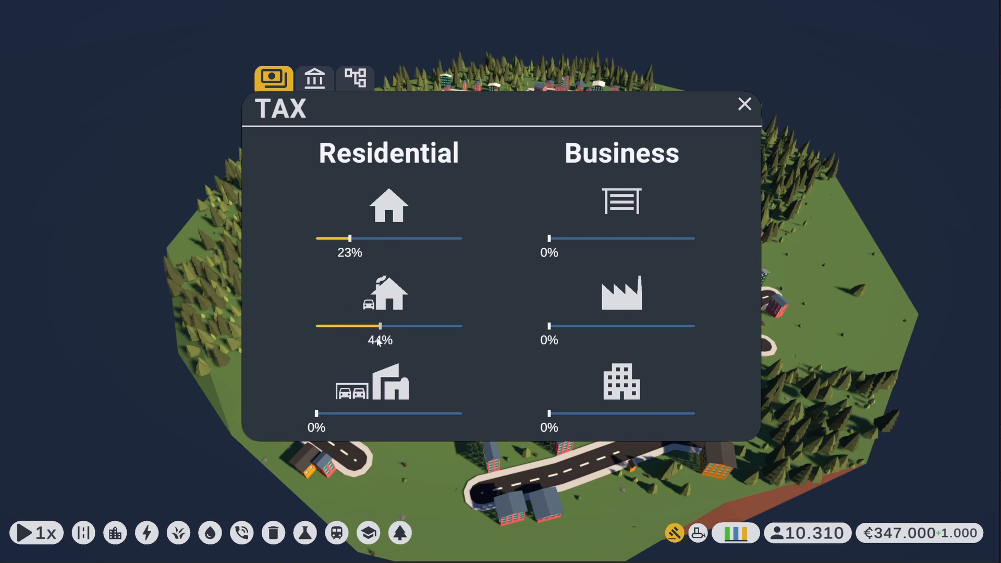
pyautogui.moveTo(317, 414); pyautogui.dragTo(351, 414)
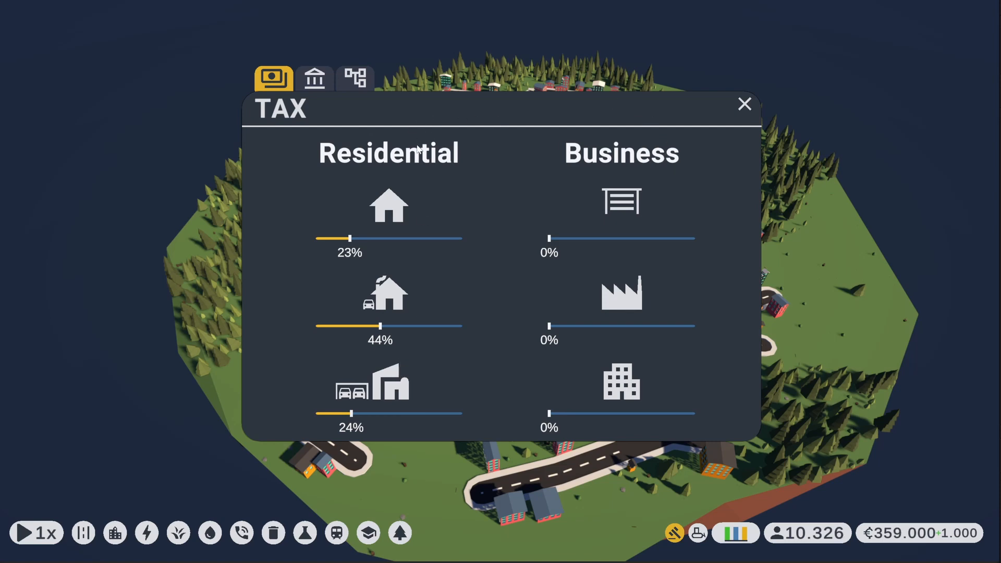
pyautogui.moveTo(350, 238); pyautogui.dragTo(429, 238)
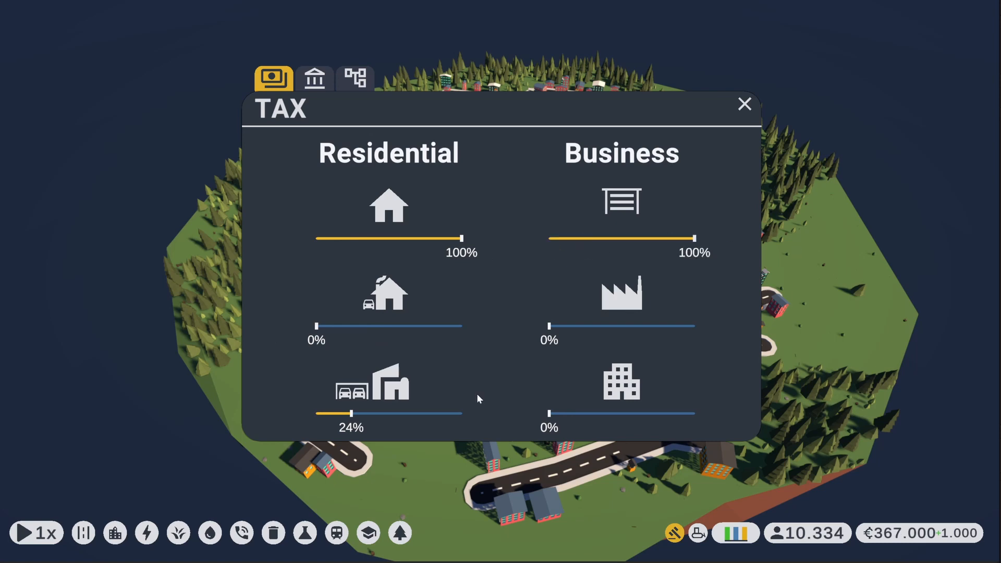
pyautogui.moveTo(350, 414); pyautogui.dragTo(315, 414)
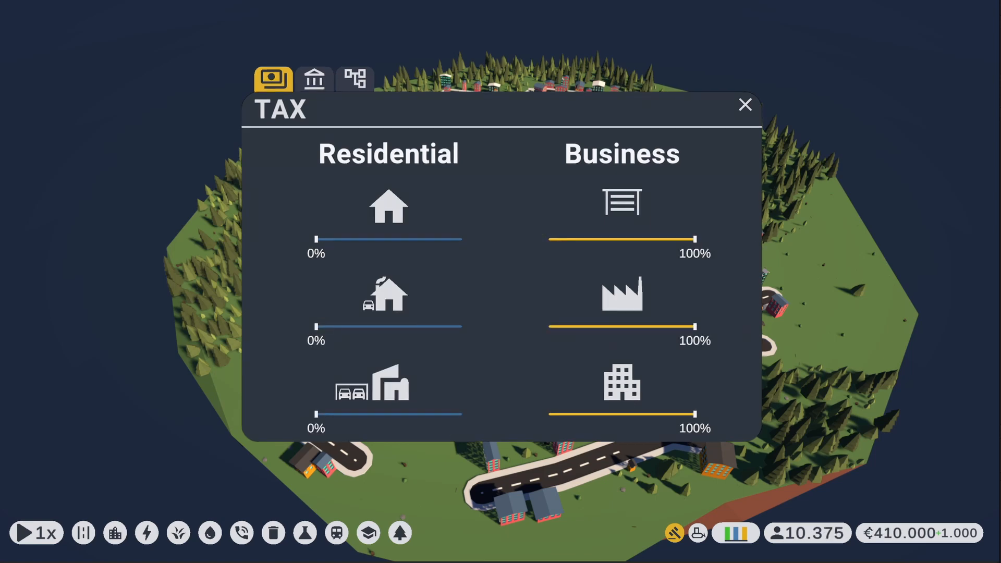
pyautogui.click(745, 104)
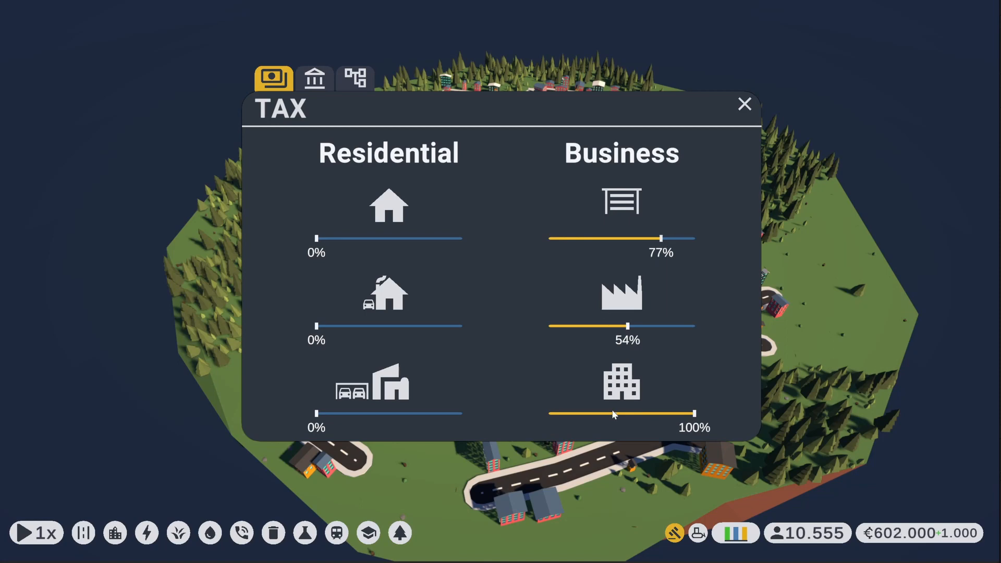
# Raise the remaining residential and office-building tax rates up to 100%.
pyautogui.moveTo(695, 414); pyautogui.dragTo(613, 414)
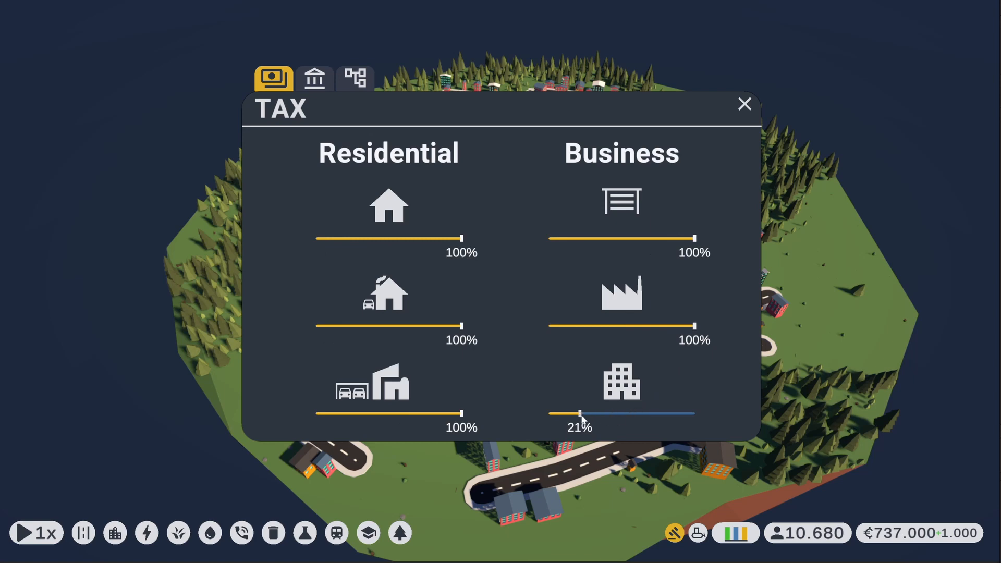
pyautogui.moveTo(580, 414); pyautogui.dragTo(631, 414)
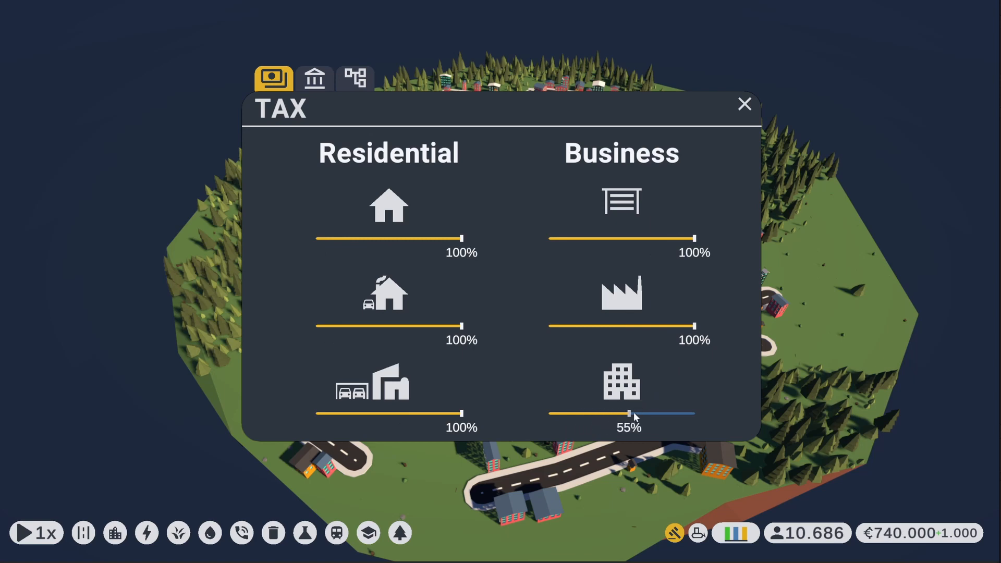
pyautogui.moveTo(632, 415); pyautogui.dragTo(685, 414)
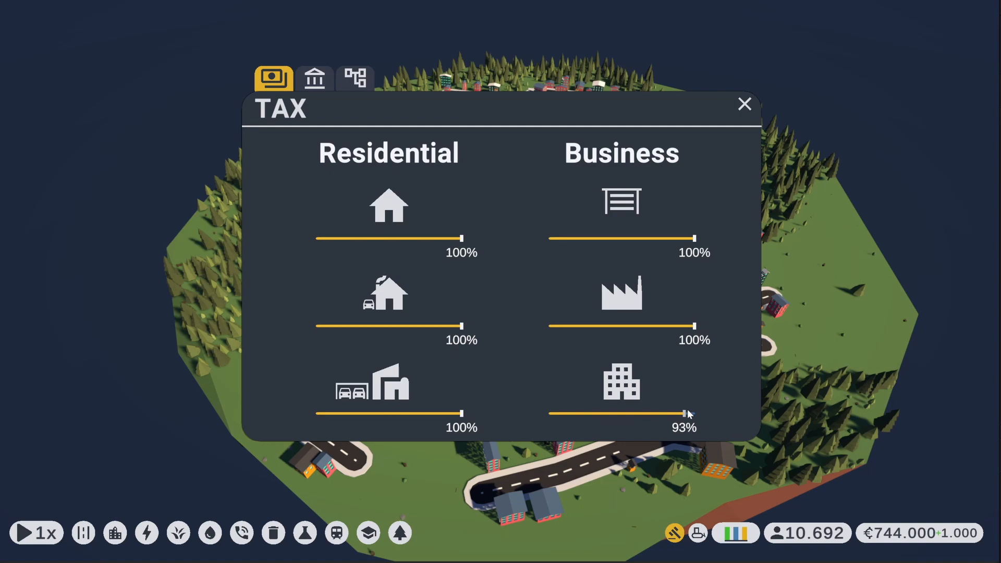
pyautogui.moveTo(687, 414); pyautogui.dragTo(696, 414)
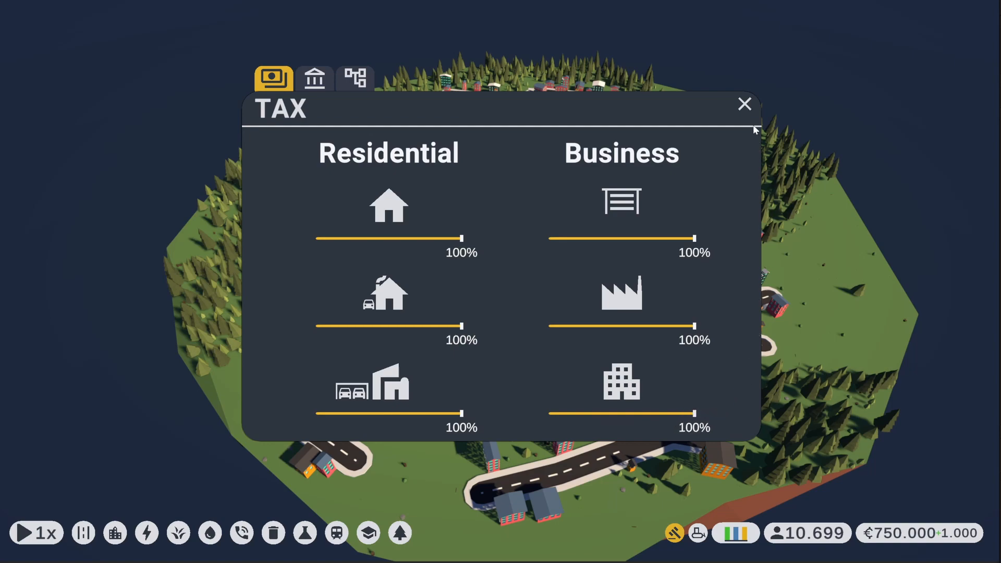
# Close the TAX window before switching to the Visual Effect Graph page.
pyautogui.click(745, 104)
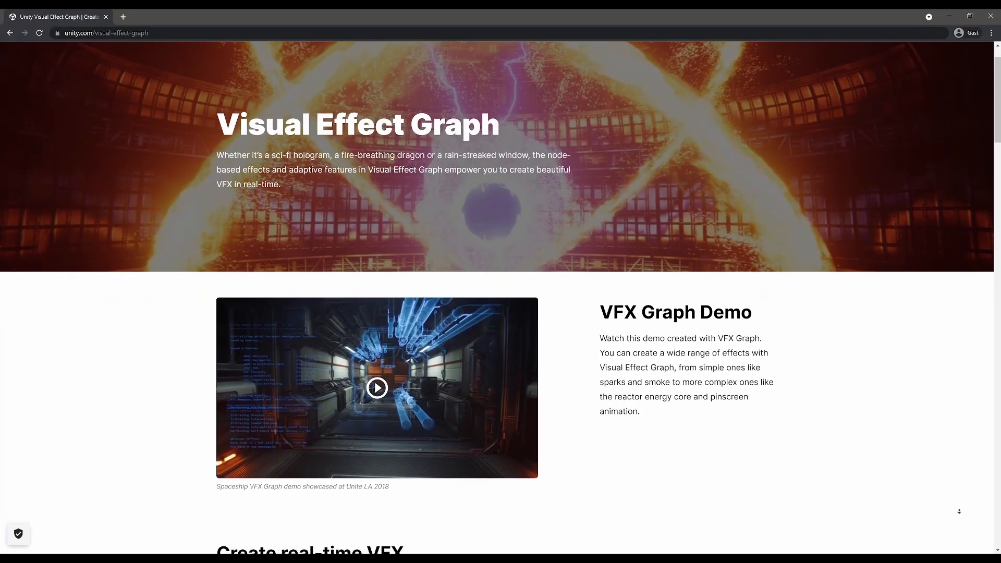
# Return from Chrome to the game's tax window with office-building tax at 22%.
pyautogui.click(377, 388)
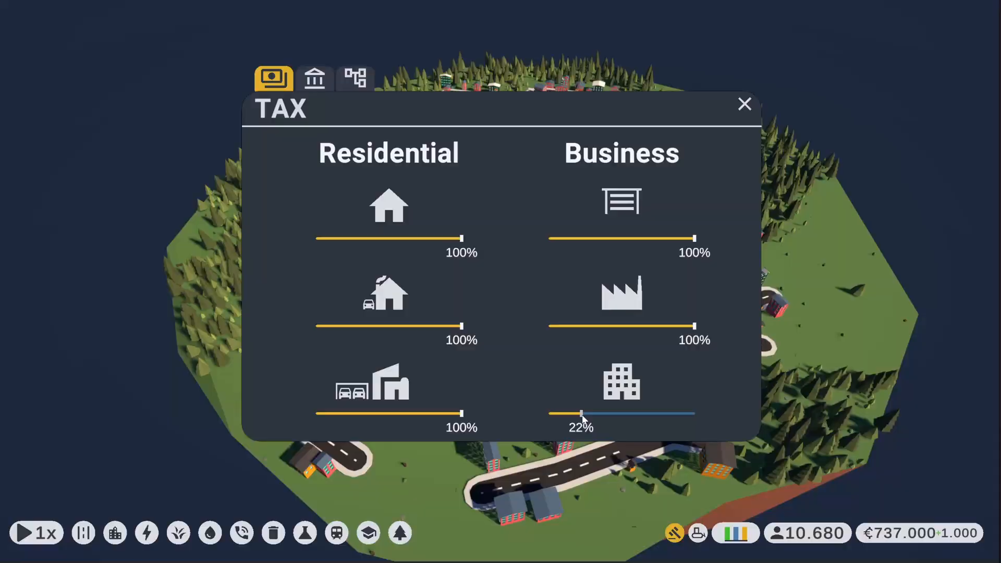
# Slide the Business office-building tax from 22% up to about 97%.
pyautogui.moveTo(581, 414); pyautogui.dragTo(637, 415)
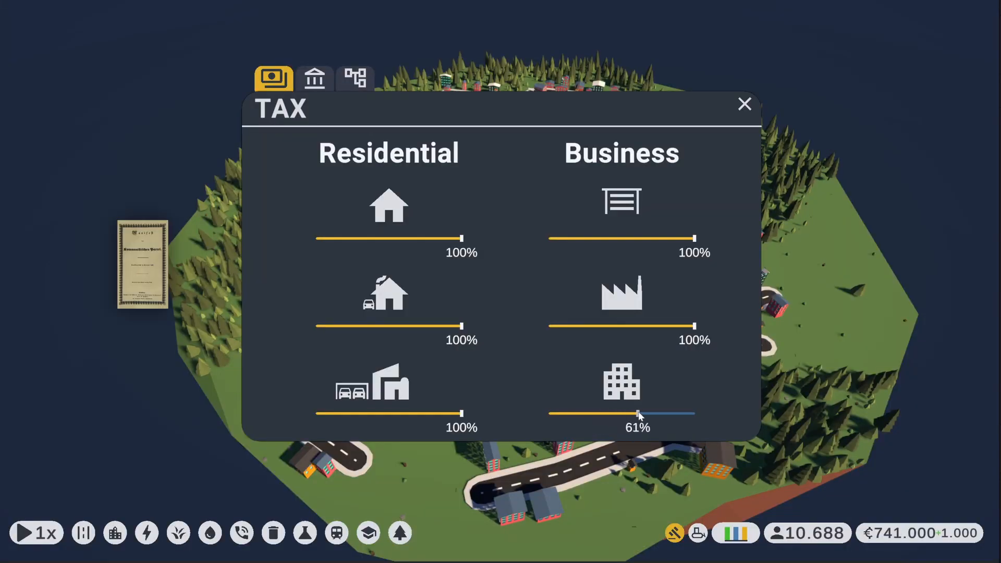
pyautogui.moveTo(637, 414); pyautogui.dragTo(689, 414)
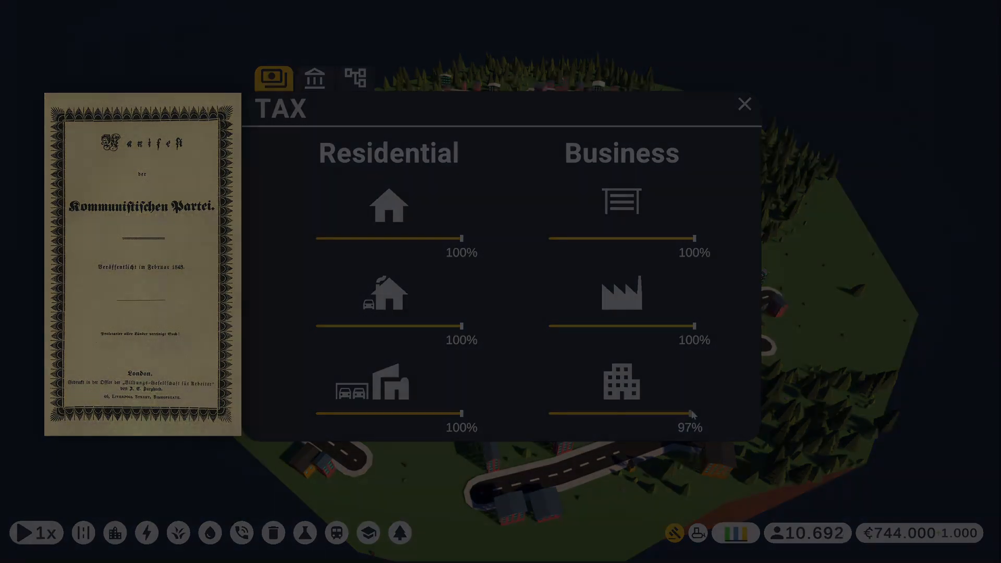